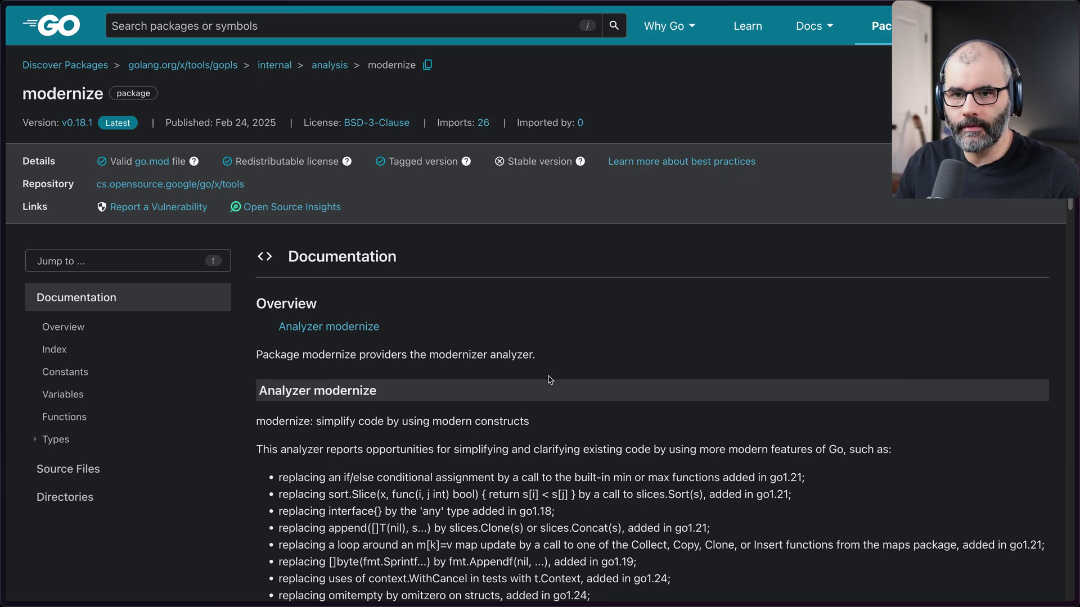
mouse_move(392, 73)
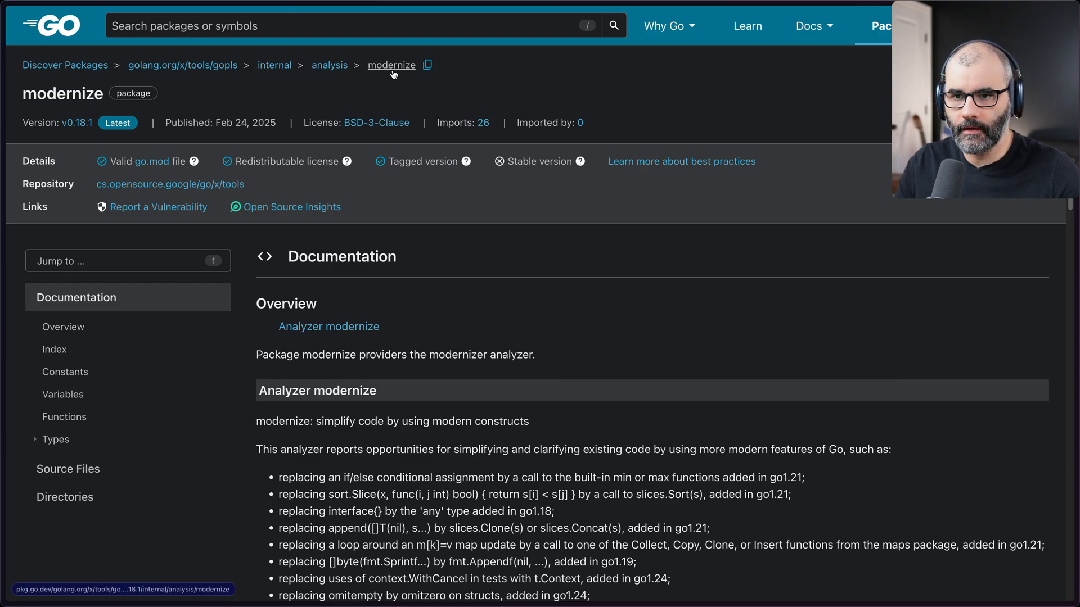
mouse_move(392, 87)
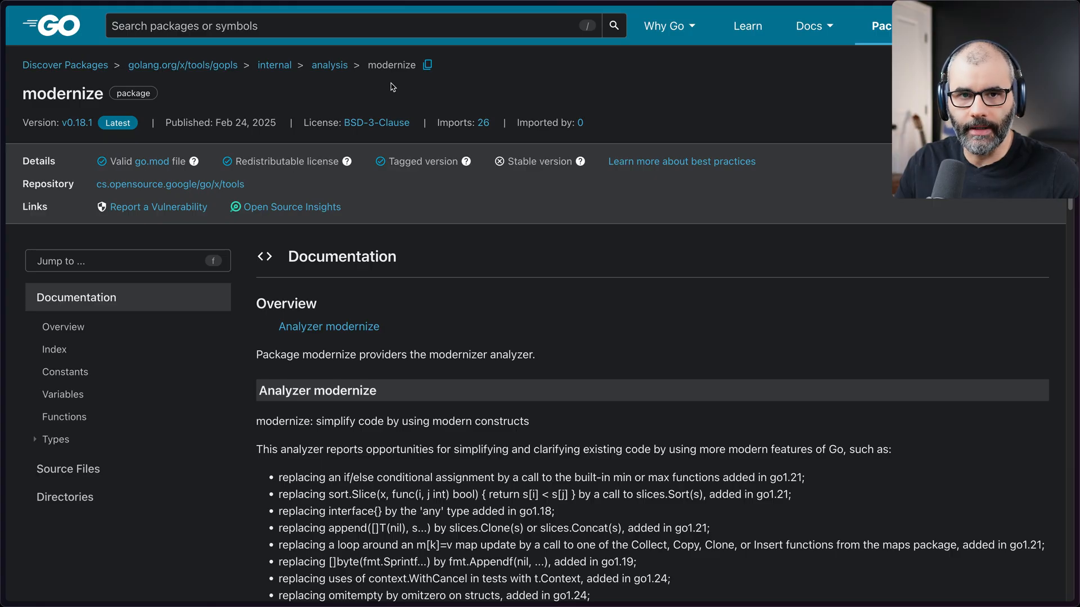
mouse_move(549, 316)
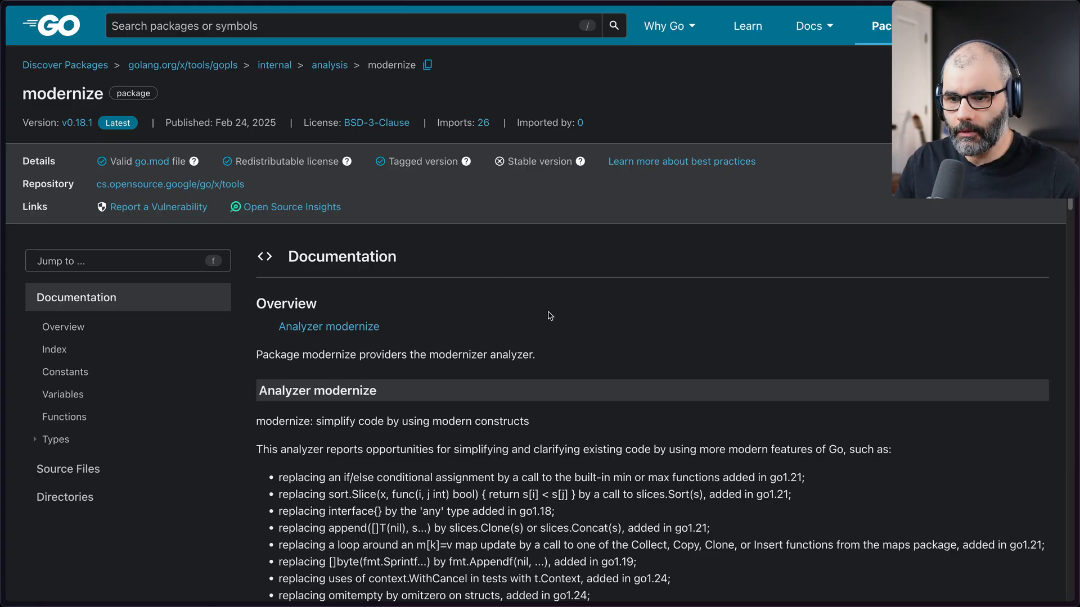
Scroll the modernize docs to the rewrite list and highlight 'any' in the interface{} rewrite
scroll(down, 3)
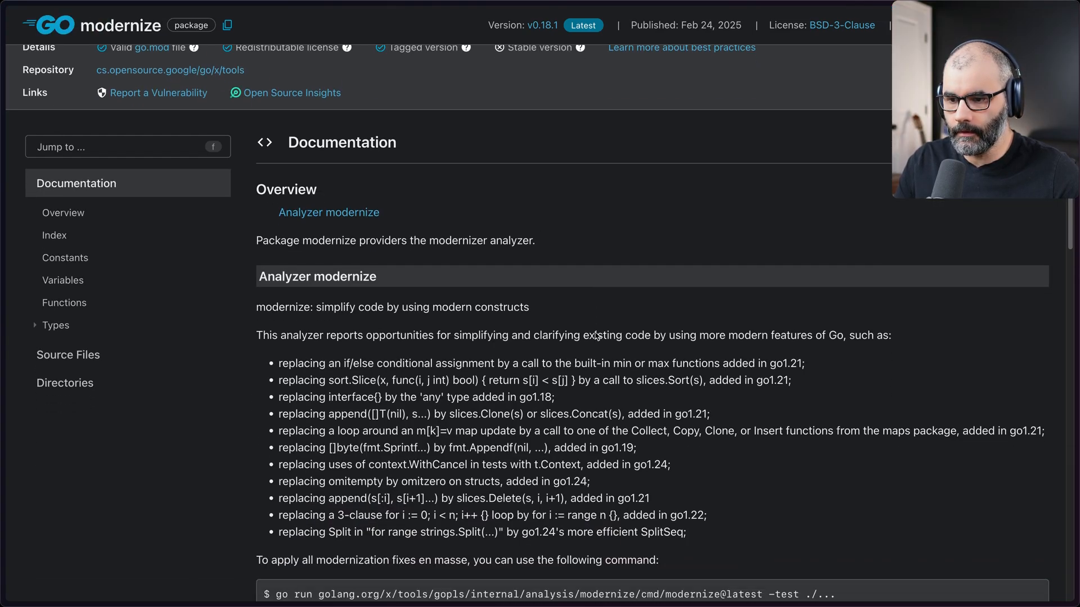
scroll(down, 3)
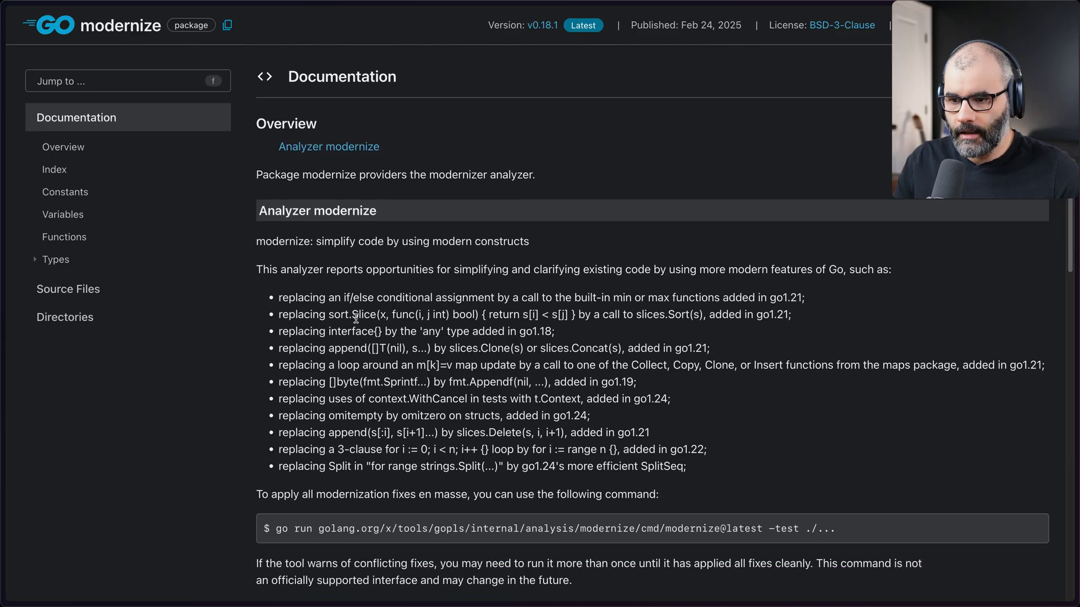
mouse_move(239, 337)
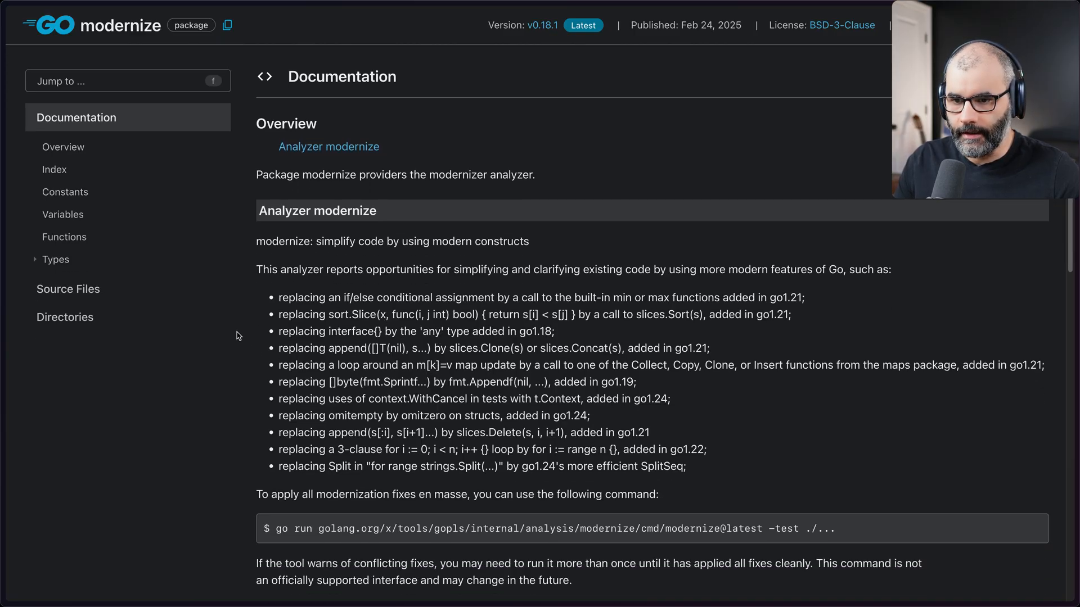
mouse_move(284, 297)
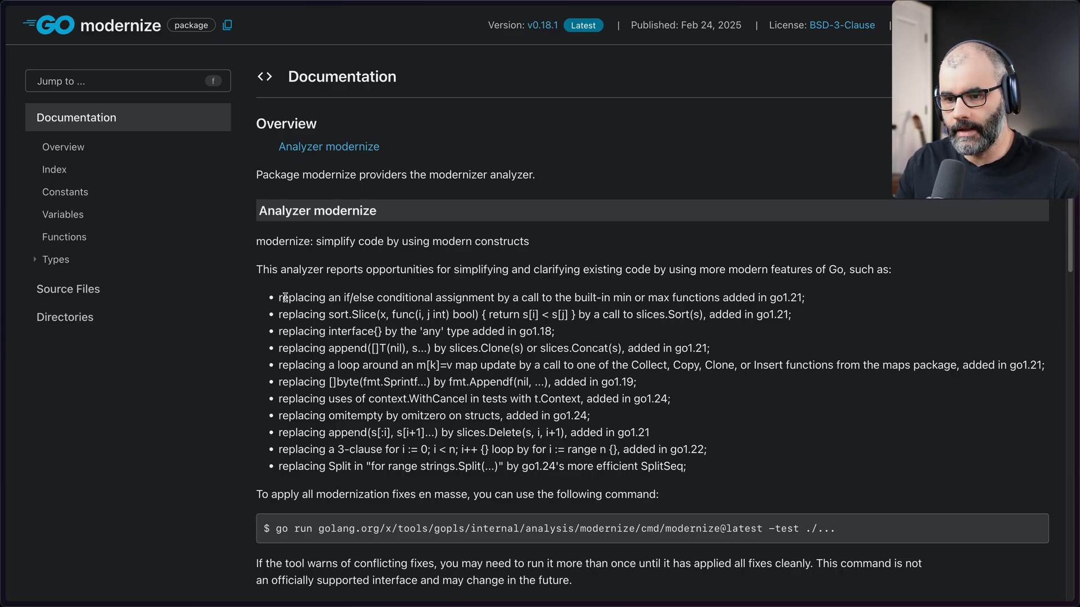
mouse_move(368, 355)
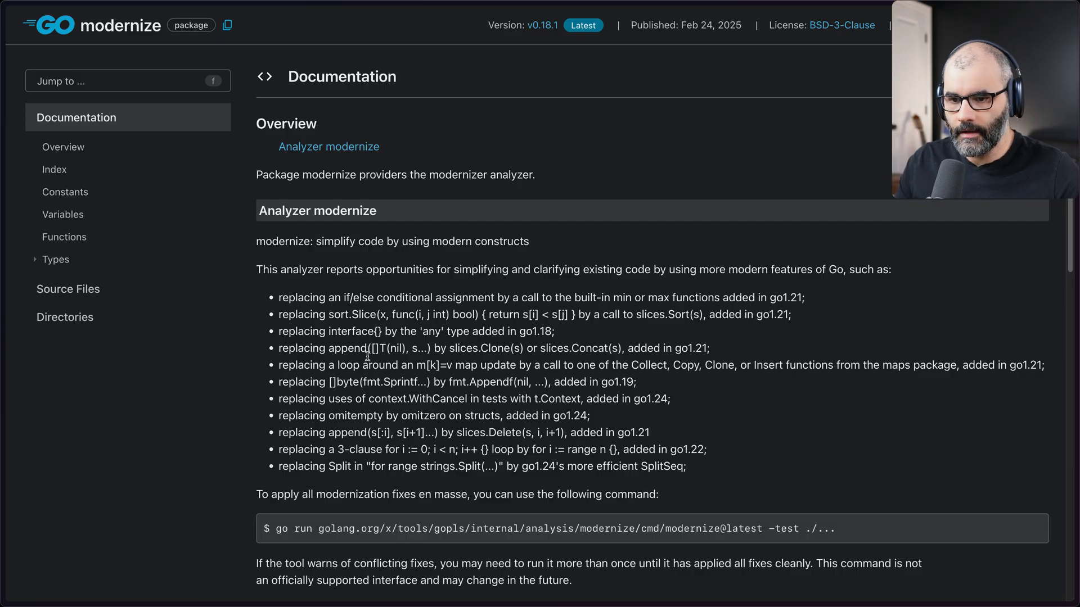
double_click(432, 332)
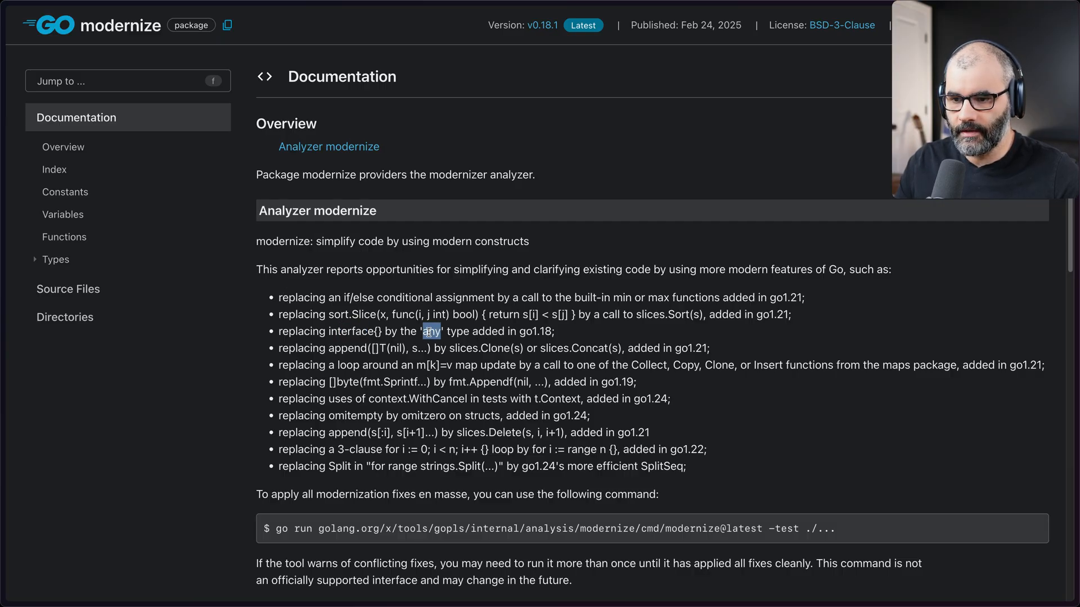
mouse_move(349, 289)
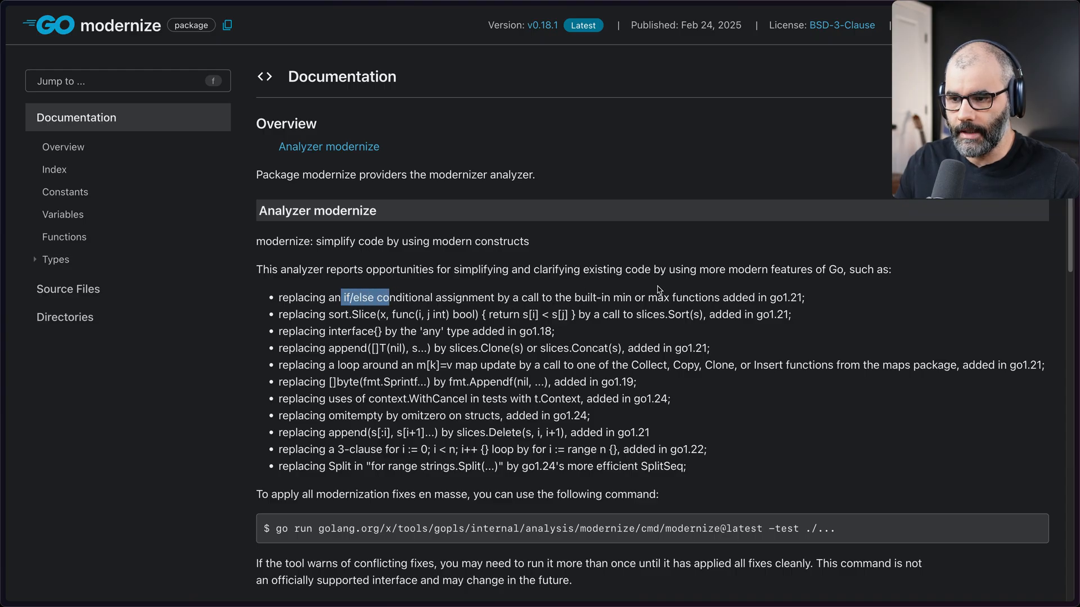
mouse_move(718, 311)
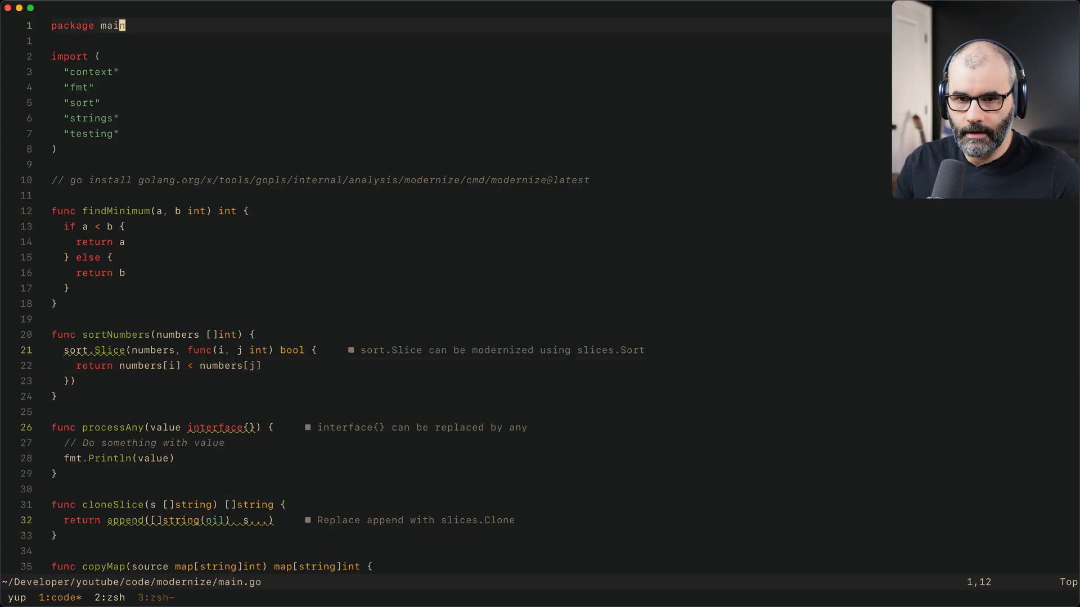
Scroll through main.go down to the sort.Slice call in sortNumbers
scroll(down, 3)
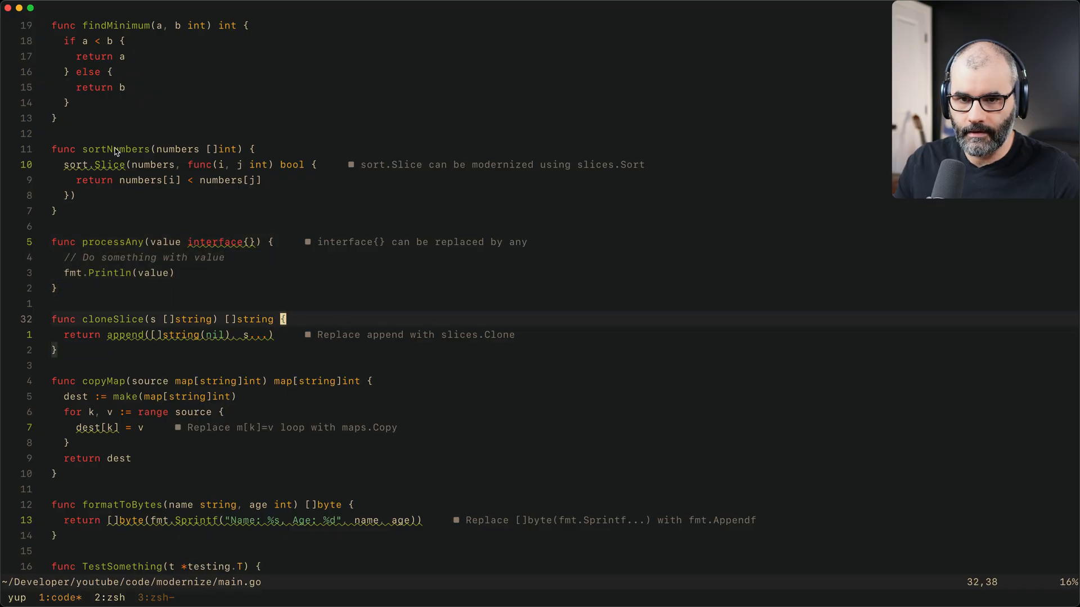
scroll(down, 3)
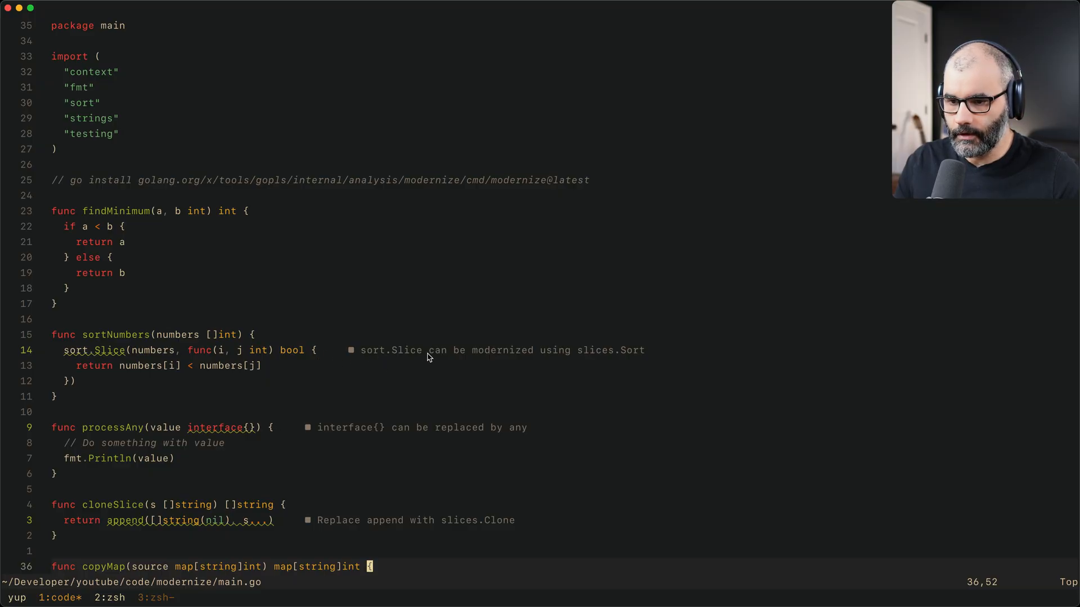
mouse_move(604, 363)
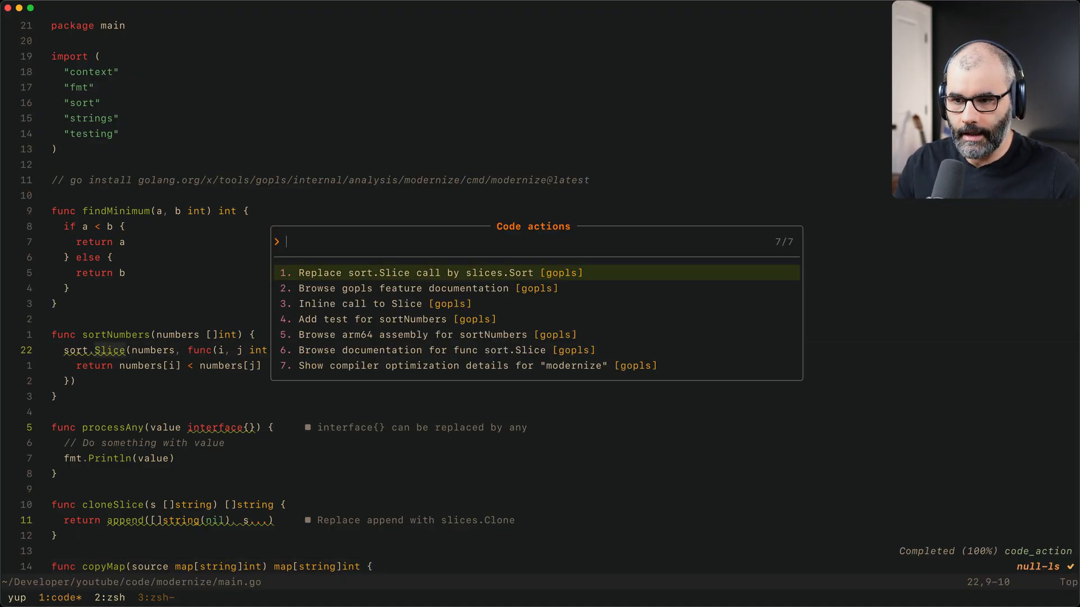
click(440, 273)
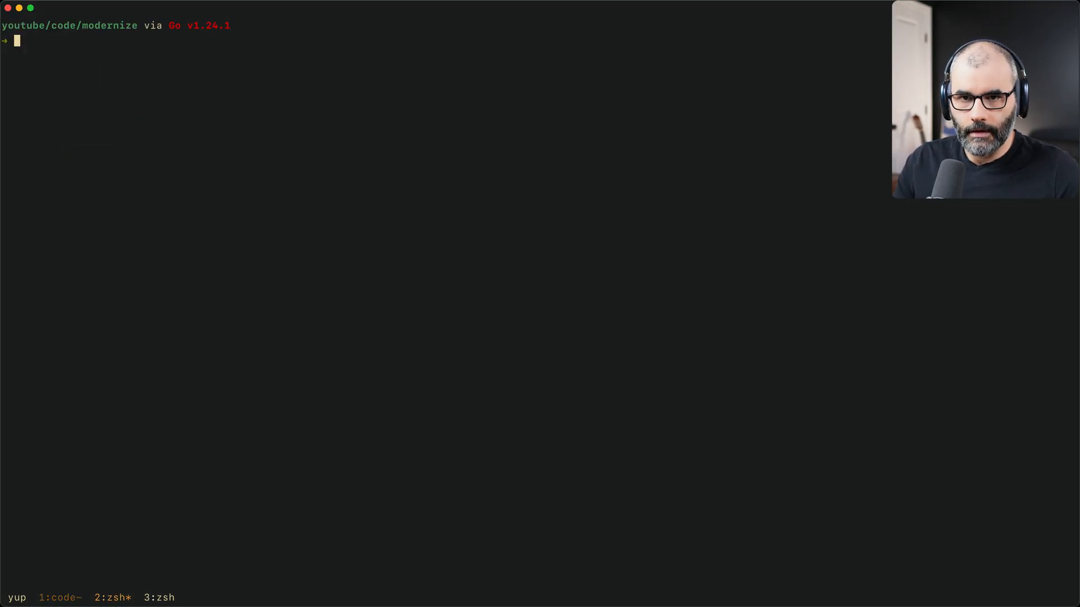
Run 'modernize -fix ./...' on the whole project
text(modernize)
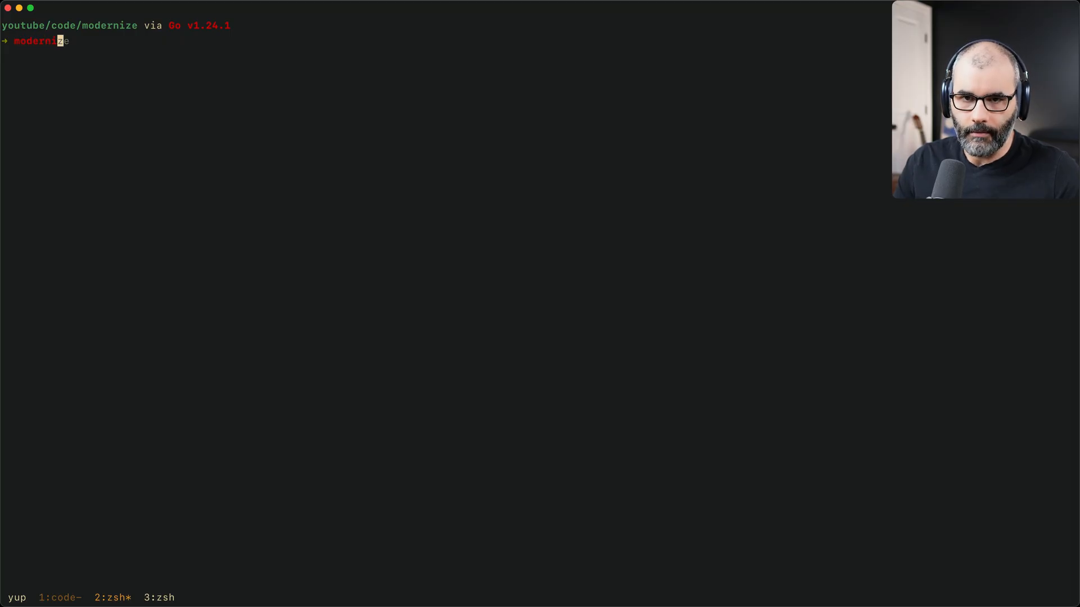
key(Enter)
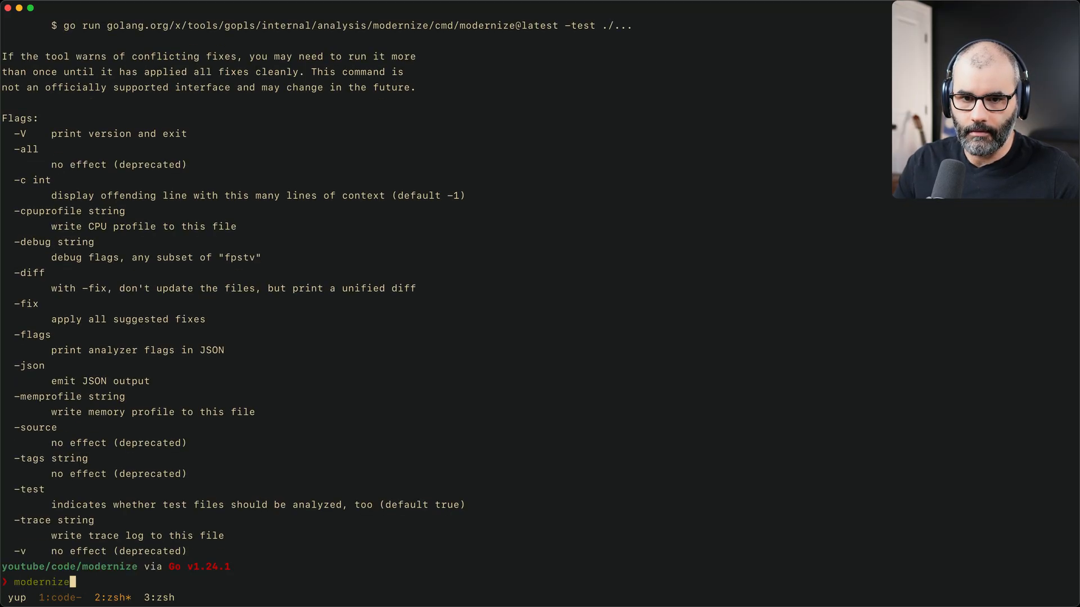
text(-fix ./...)
text(c)
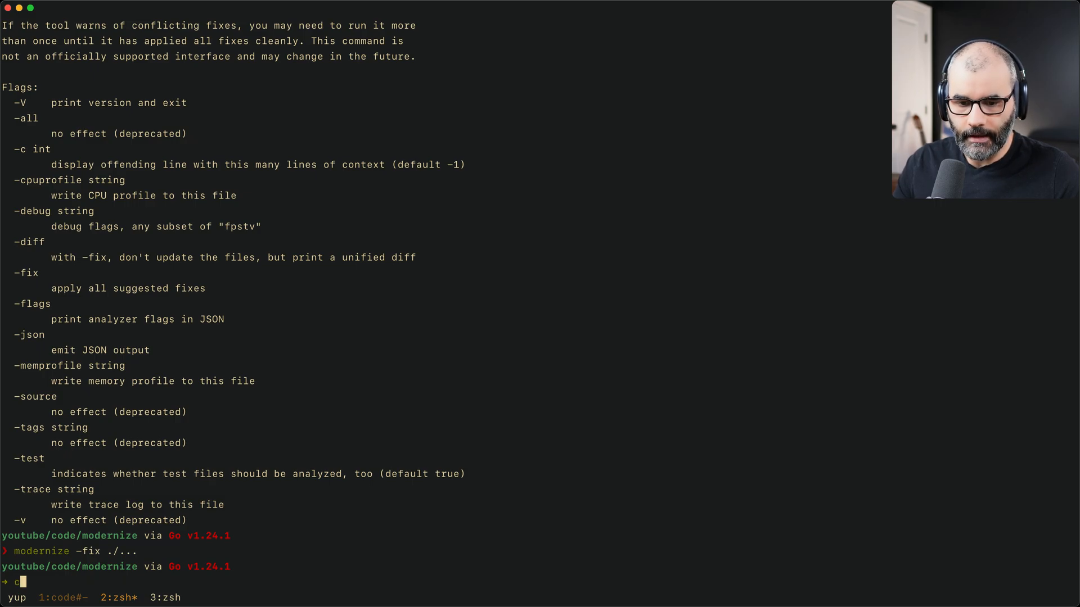
Run the shscripts fzf modernize script and choose ./main.go from the file list
text(./../shscripts/go-modernize-scanner.sh)
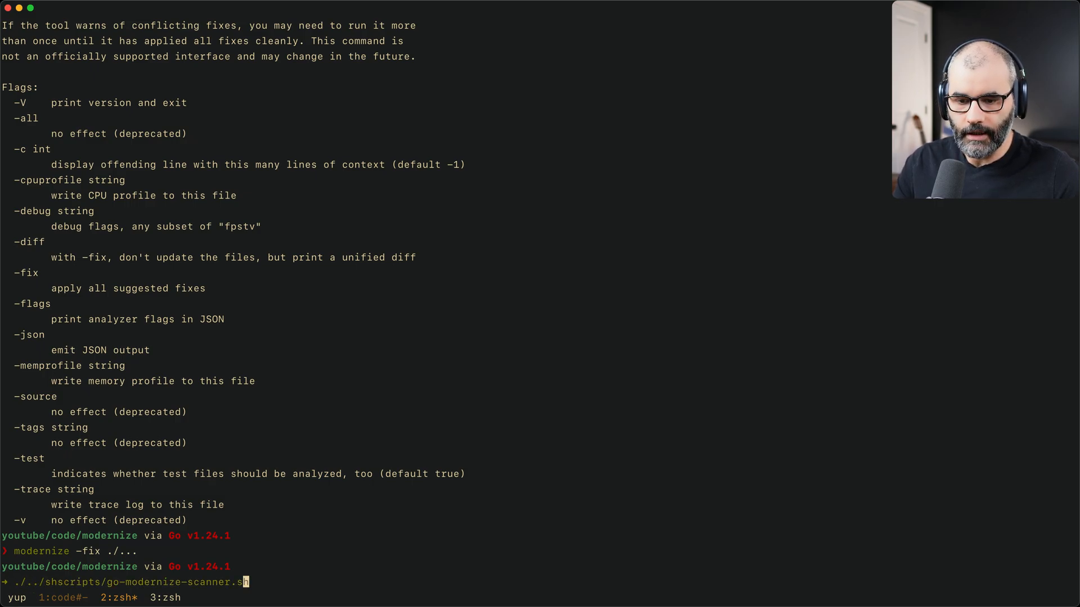
key(Enter)
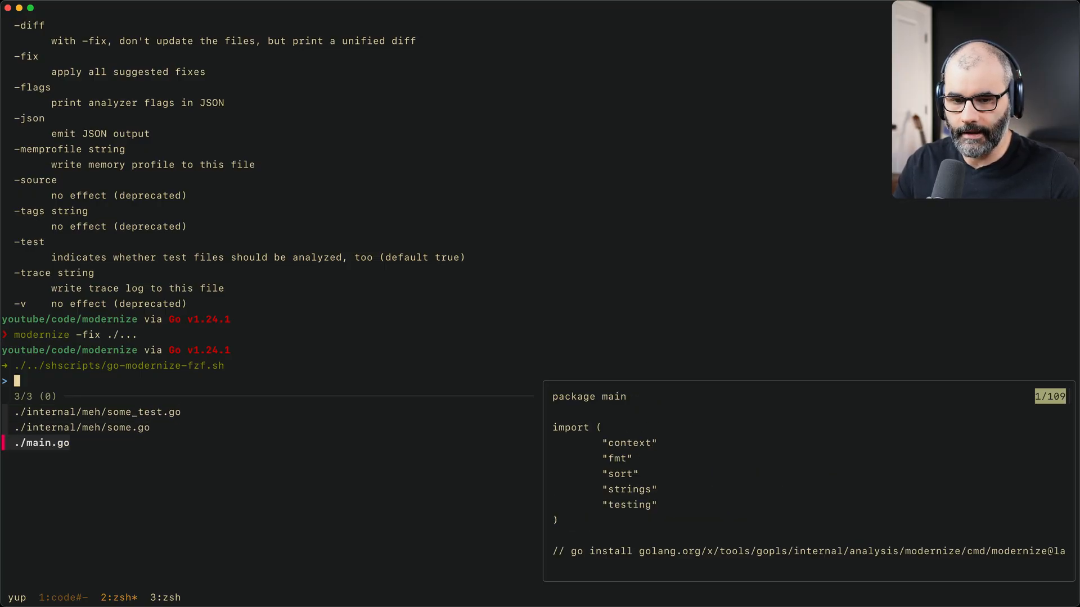
key(Enter)
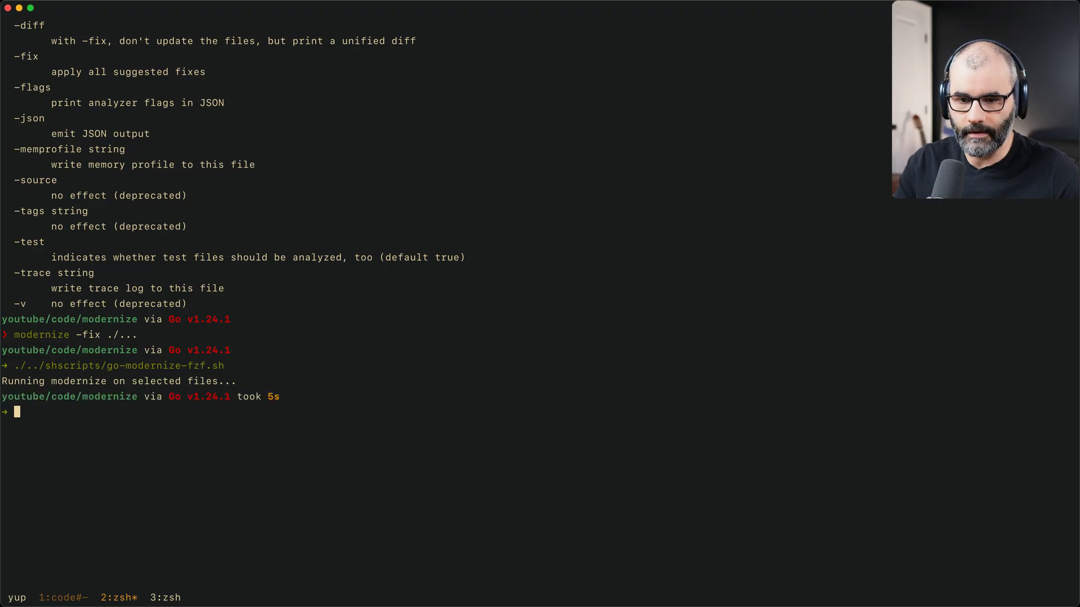
click(61, 598)
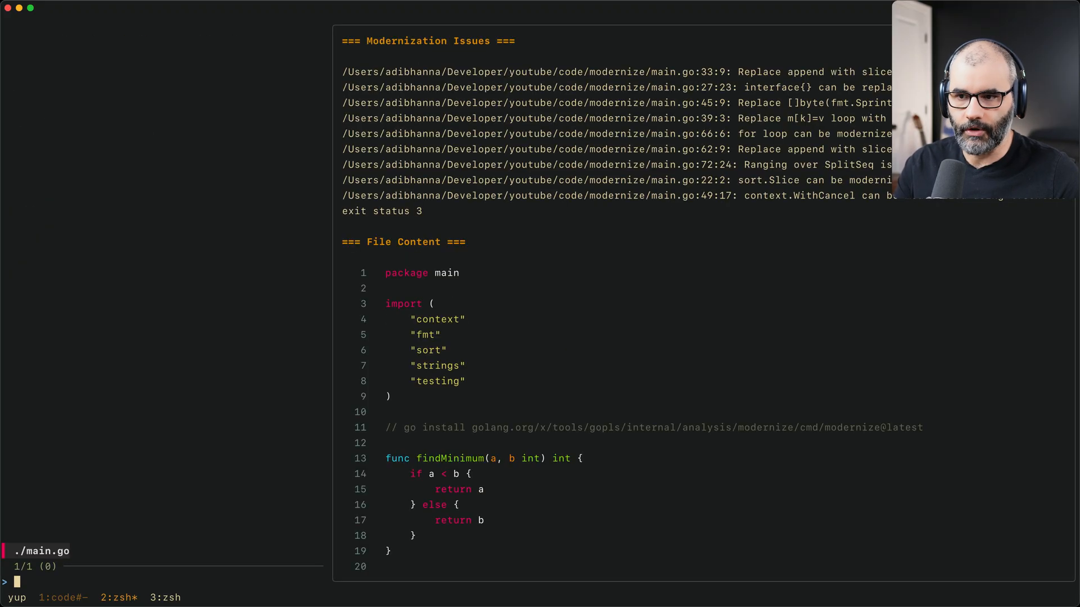
mouse_move(617, 83)
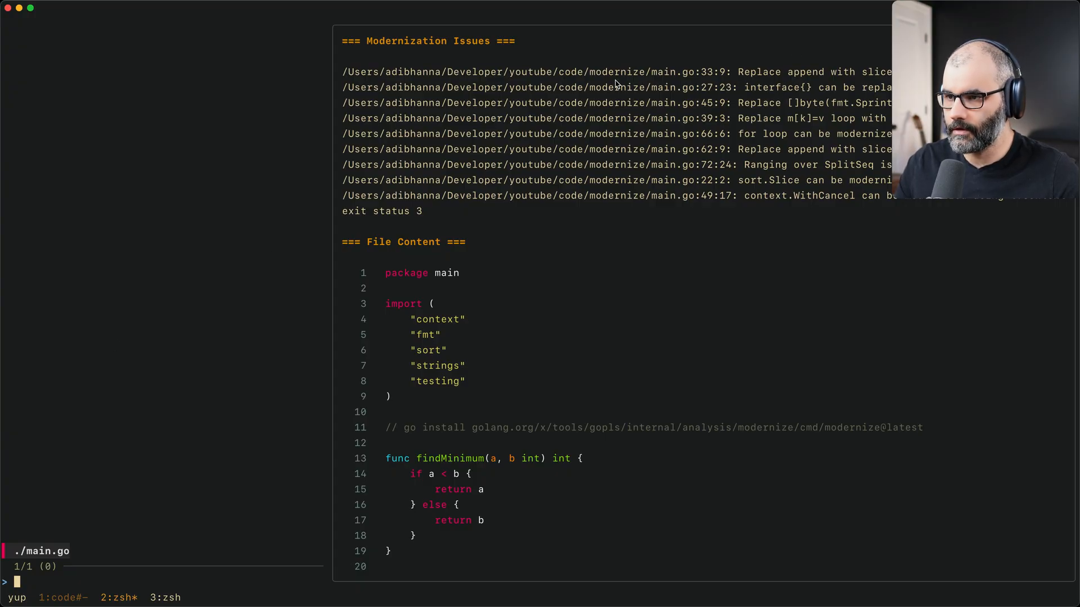
mouse_move(775, 241)
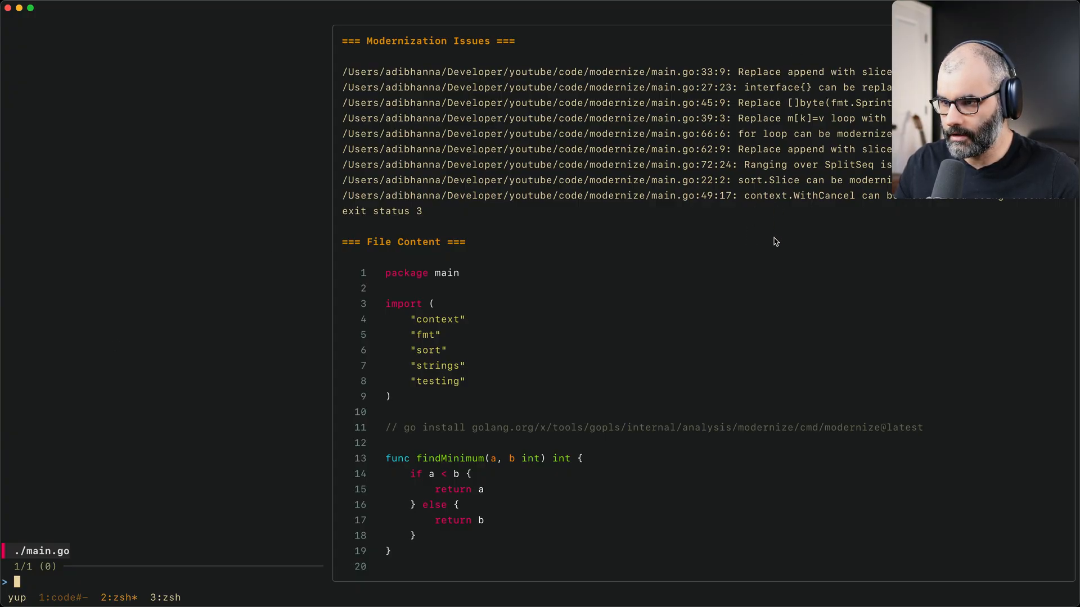
Scroll through main.go's modernization issues preview before applying fixes
scroll(down, 3)
text(./../shscripts/go-modernize-scanner.sh)
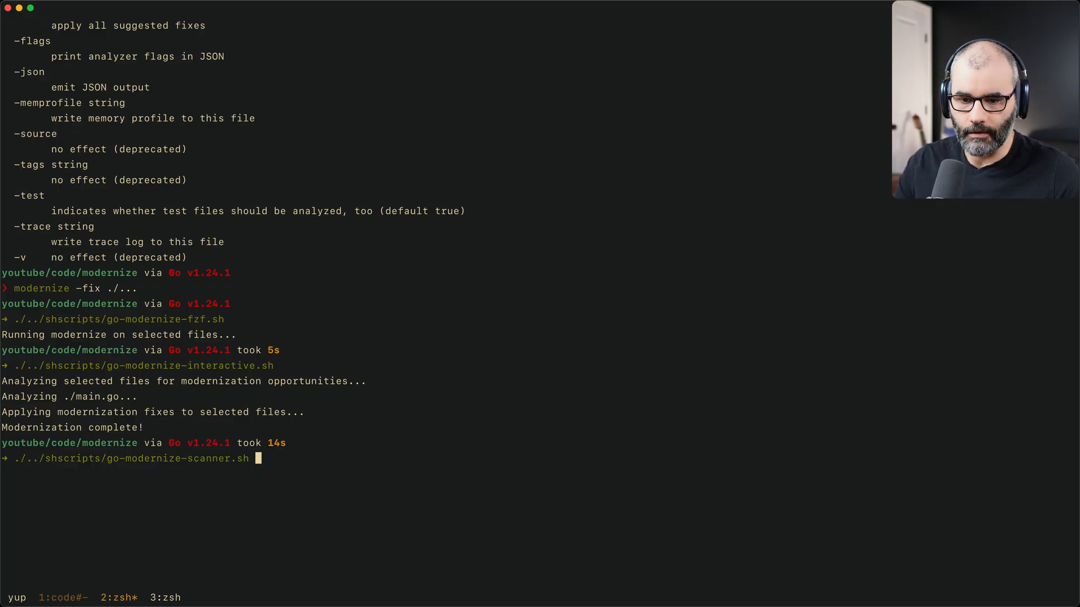
Start go-modernize-scanner.sh and decline applying fixes to the found file
key(Enter)
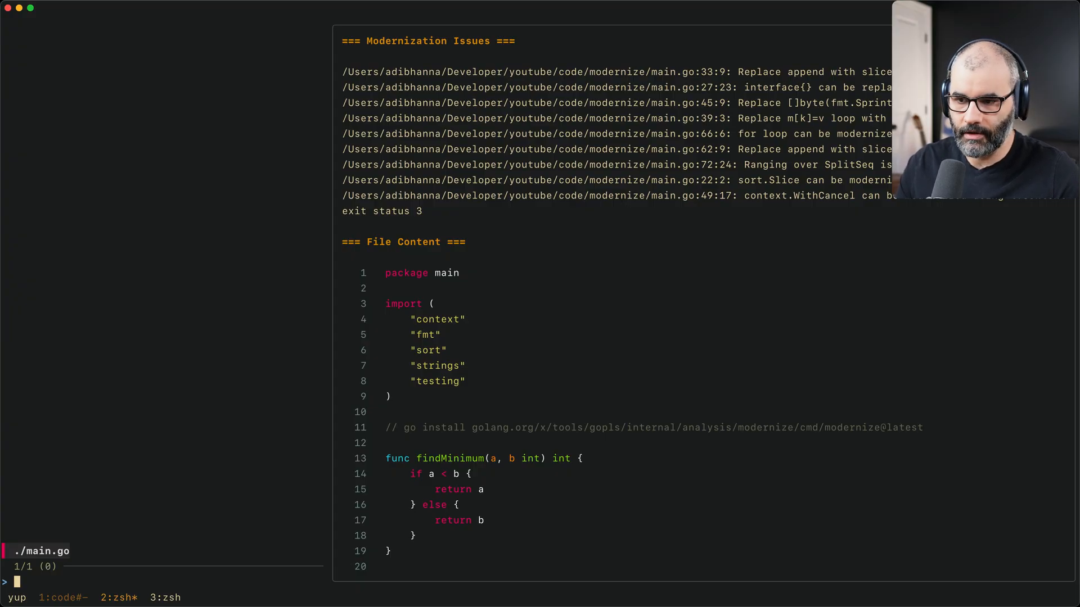
mouse_move(692, 187)
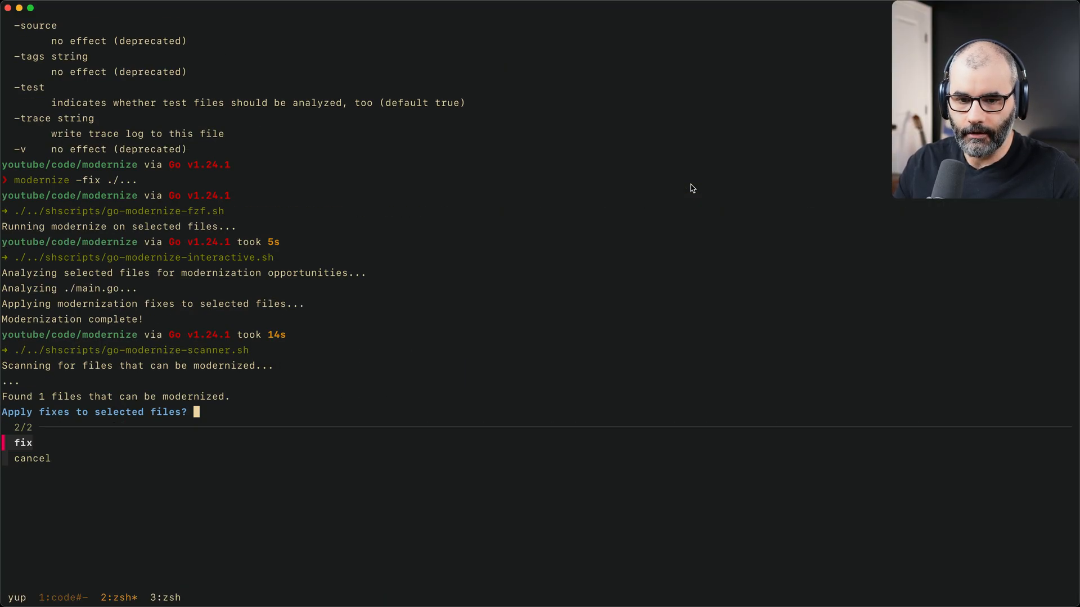
key(Down)
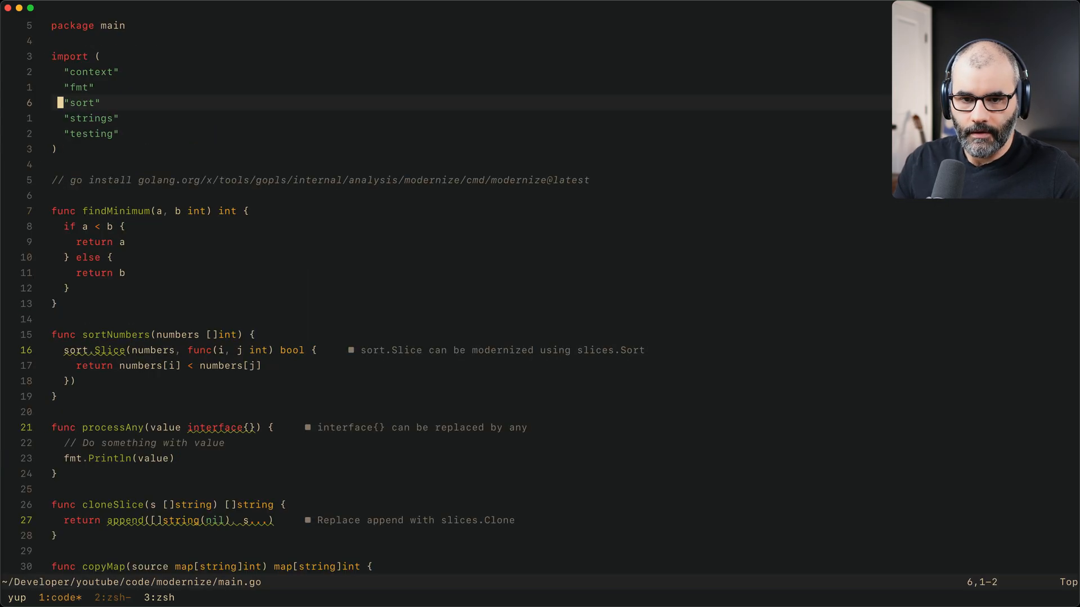
key(:)
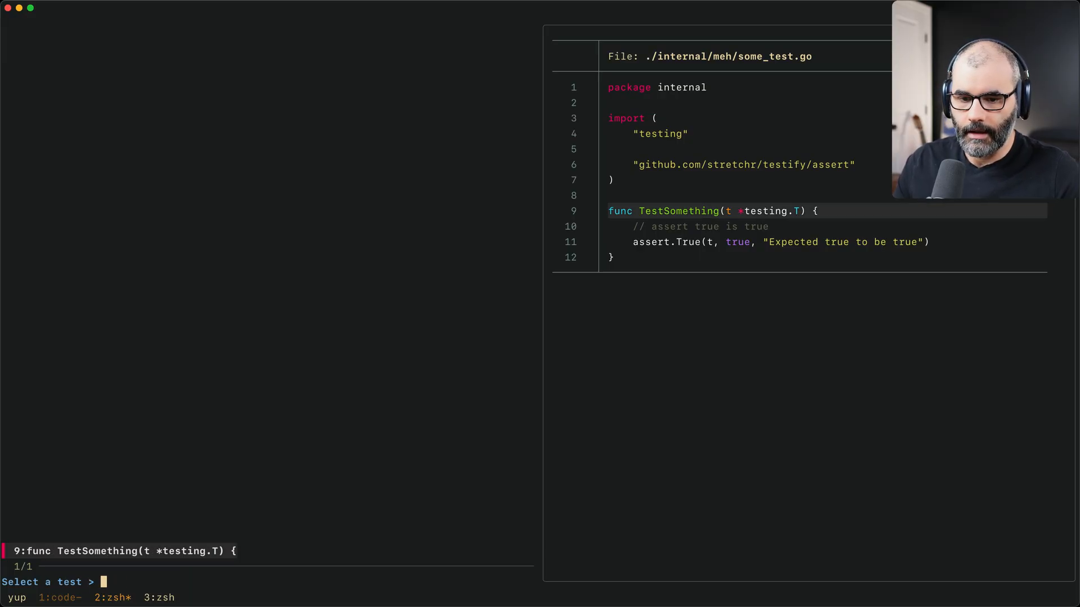
mouse_move(652, 263)
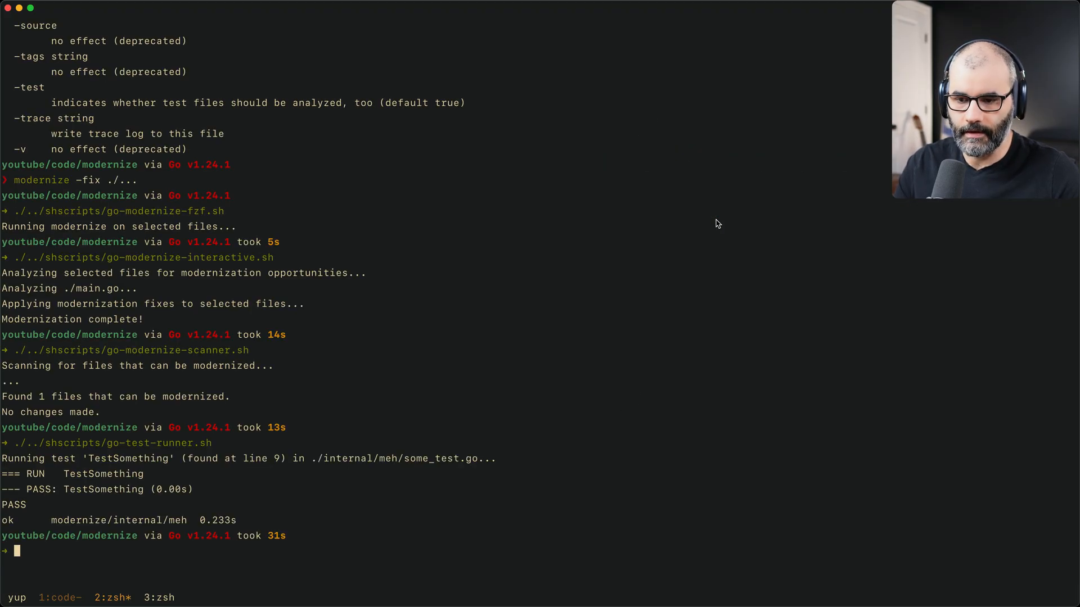
Enter 'make run .' at the zsh prompt
text(make run .)
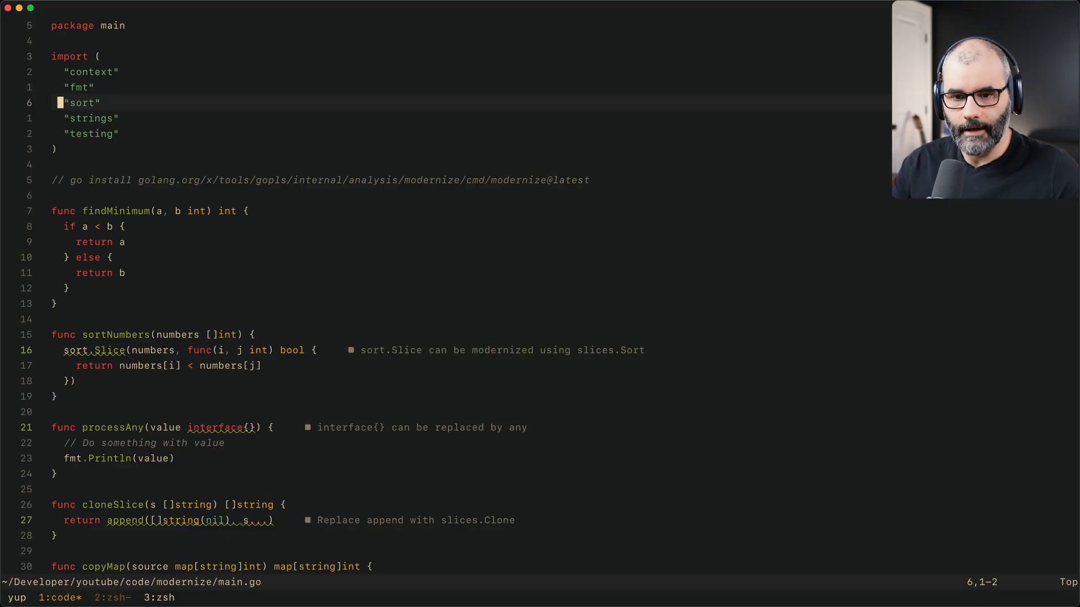
mouse_move(854, 468)
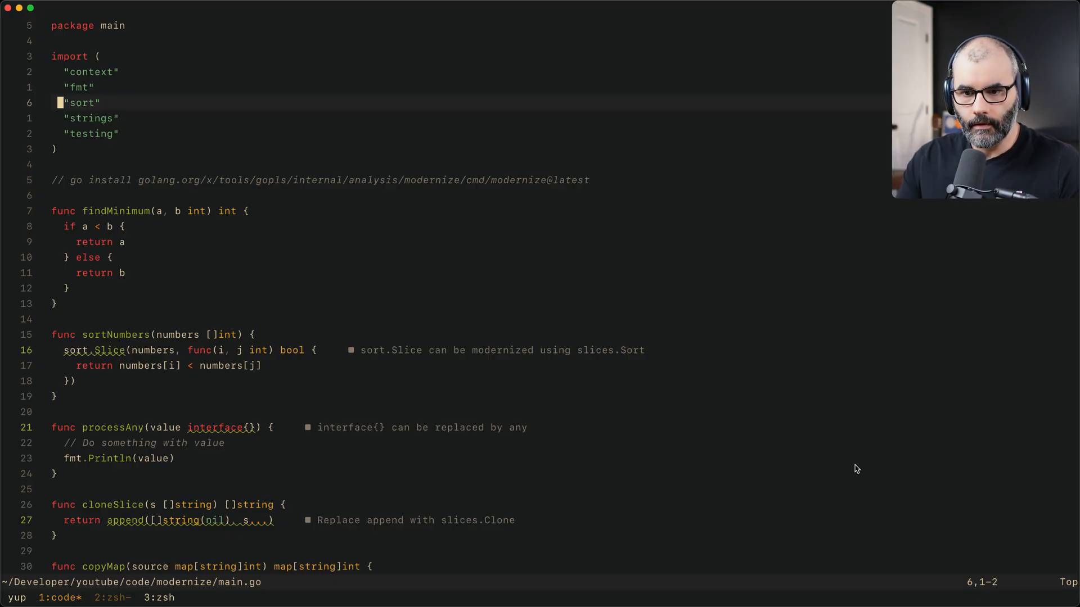